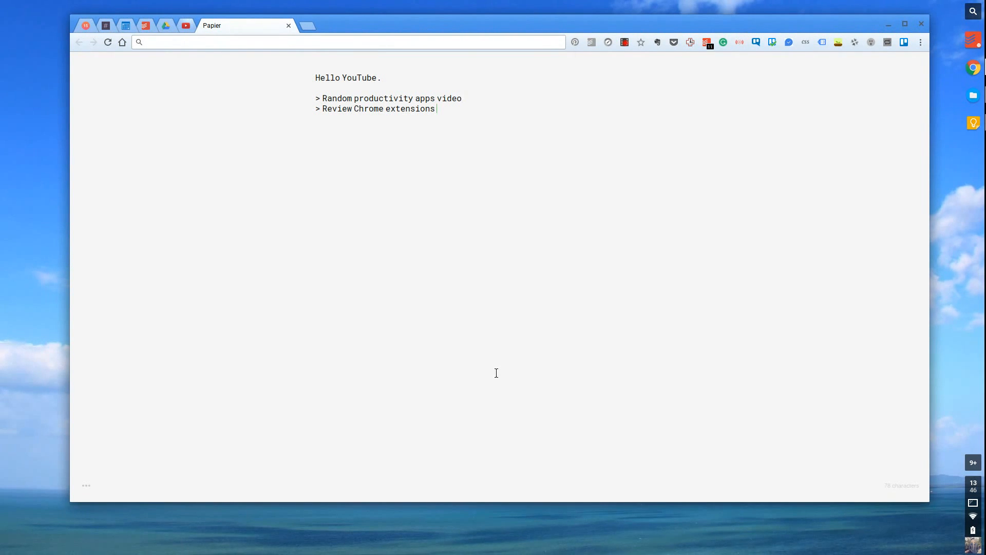
pyautogui.moveTo(672, 162)
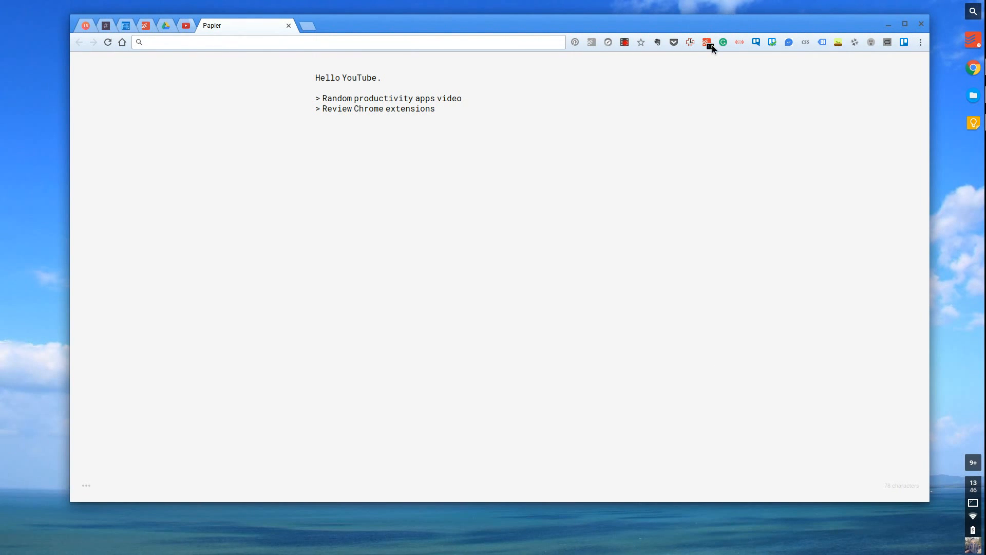
# Open the Todoist extension popup and scroll through its list of projects.
pyautogui.click(708, 42)
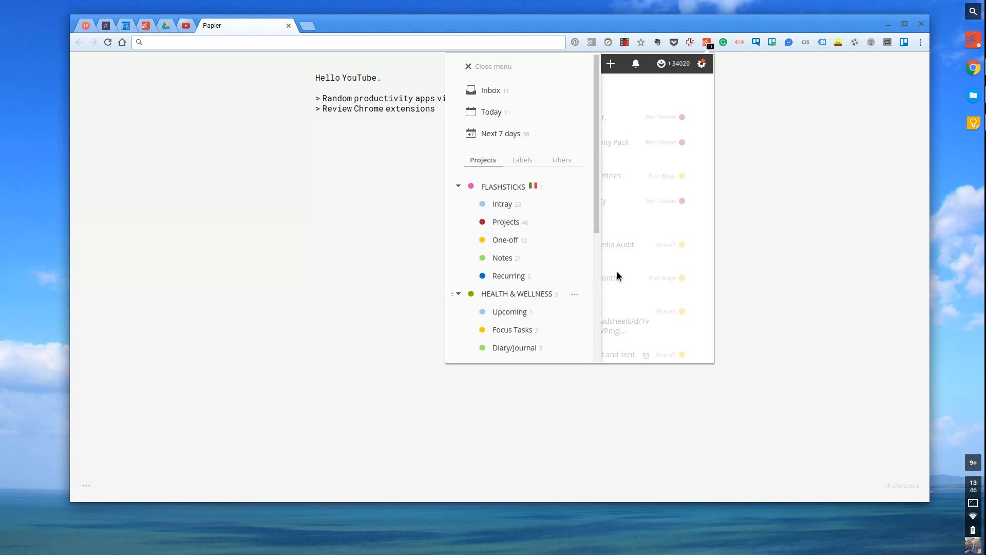
pyautogui.moveTo(591, 261)
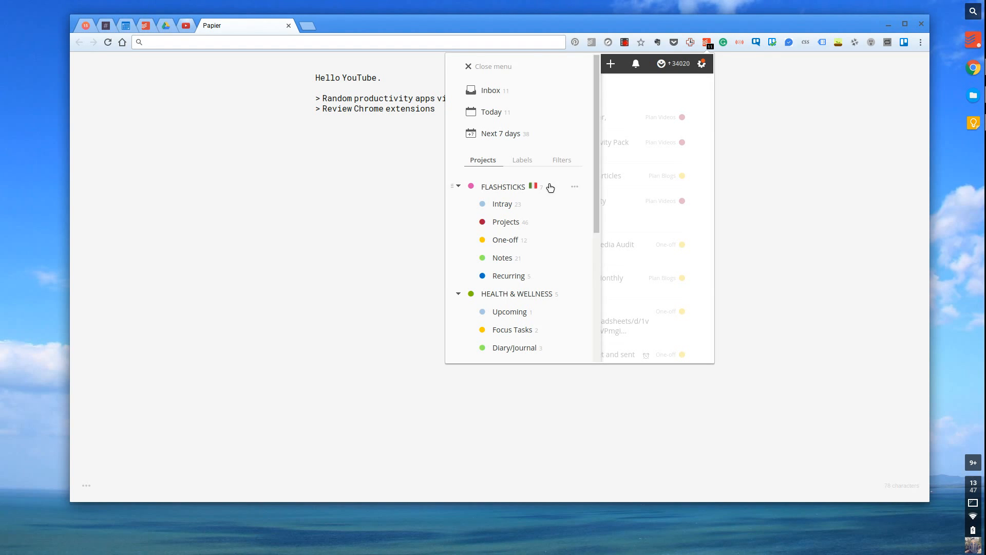
pyautogui.scroll(-3)
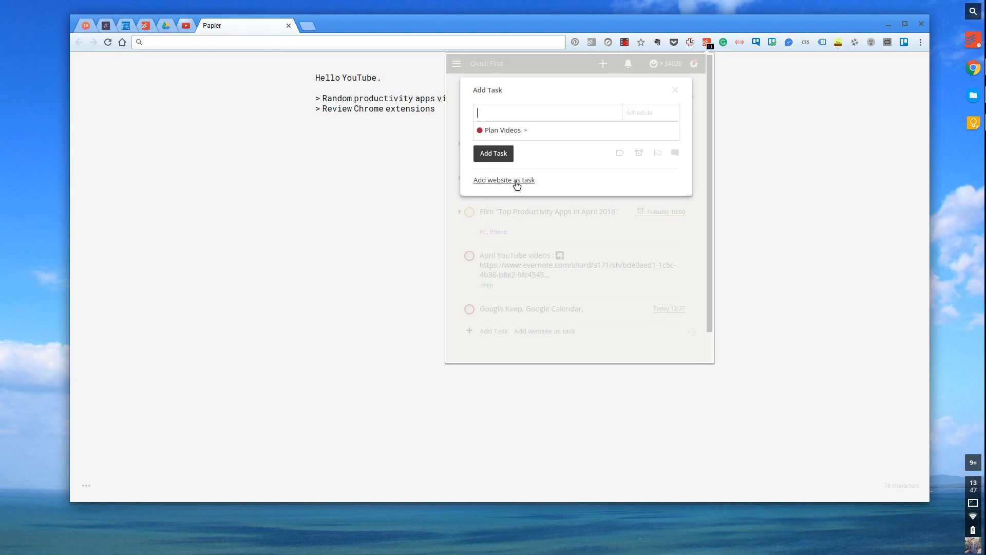
pyautogui.moveTo(515, 138)
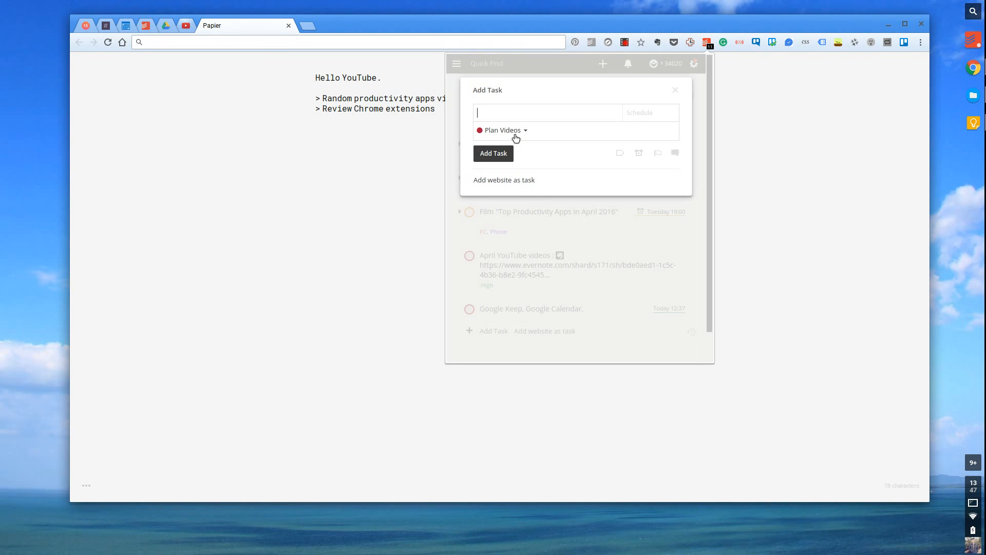
# Dismiss the Add Task form to show the Plan Videos project's task list.
pyautogui.click(502, 130)
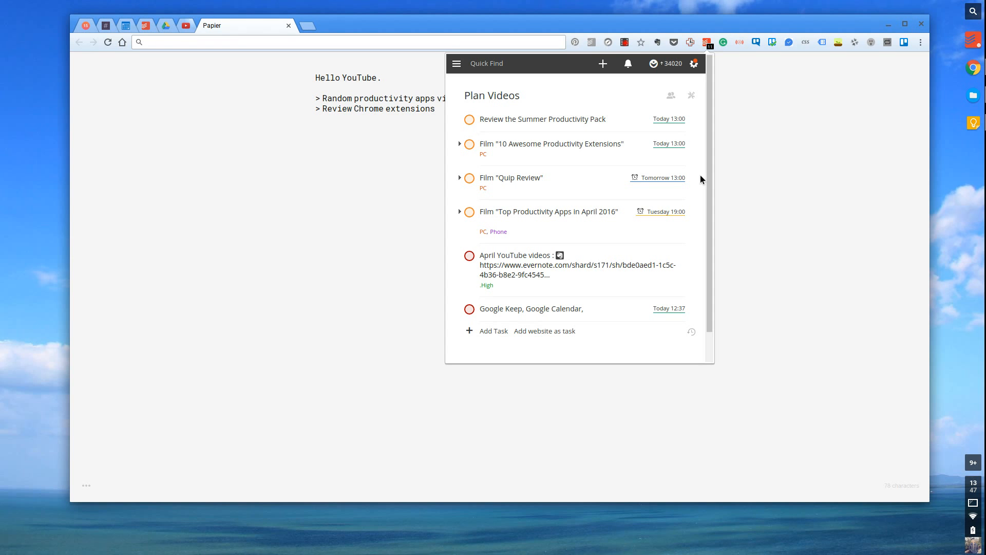
pyautogui.moveTo(290, 157)
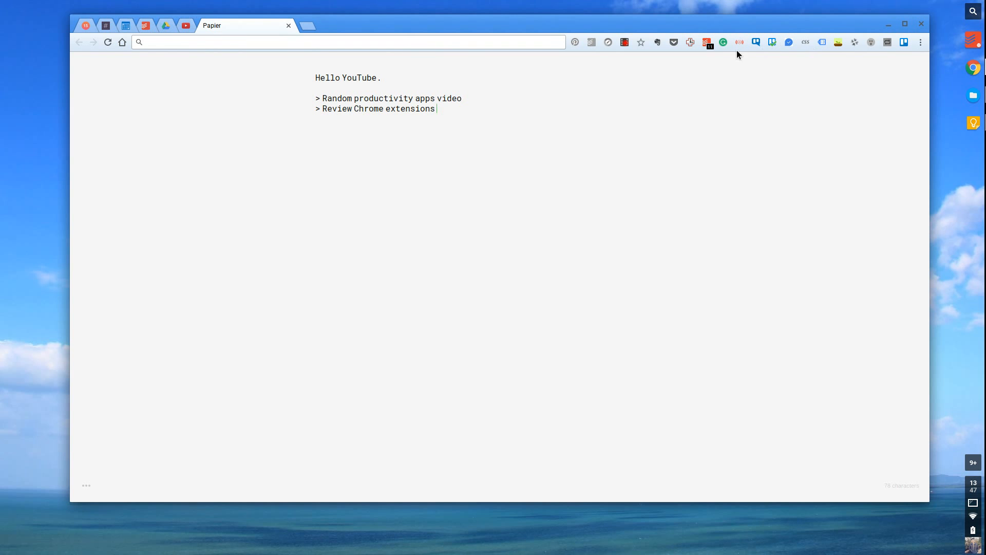
pyautogui.moveTo(721, 46)
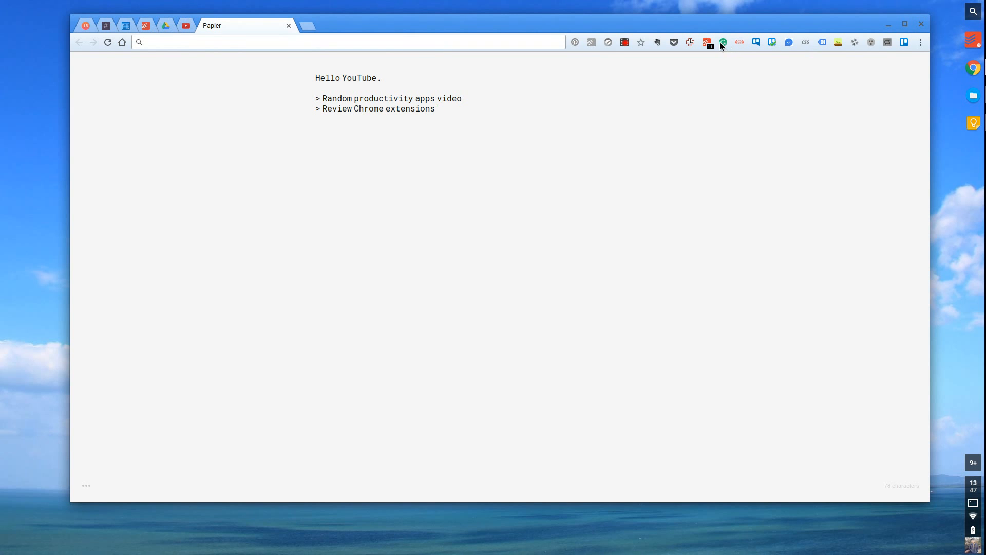
# Create a new blank Grammarly document from the Grammarly extension panel.
pyautogui.click(721, 42)
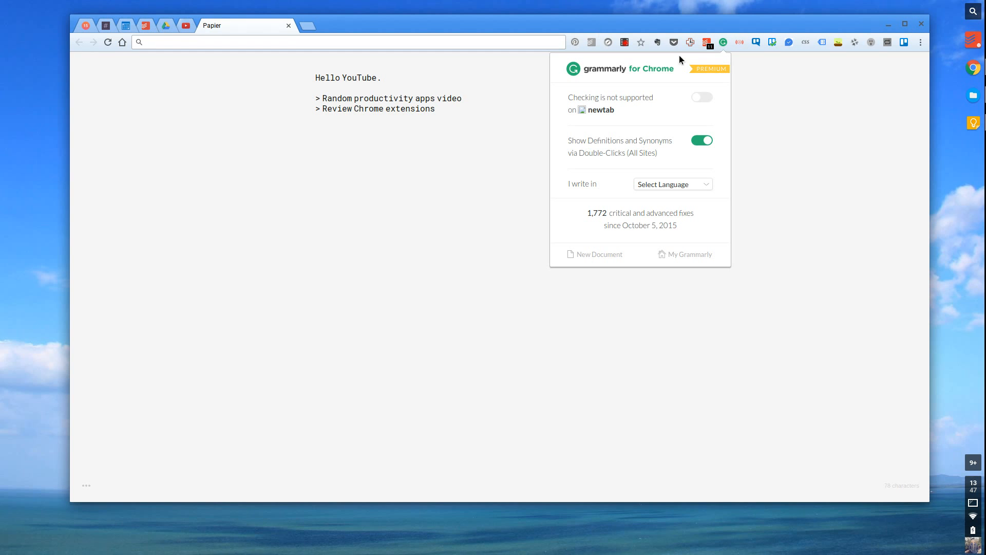
pyautogui.moveTo(717, 75)
pyautogui.write('Hello')
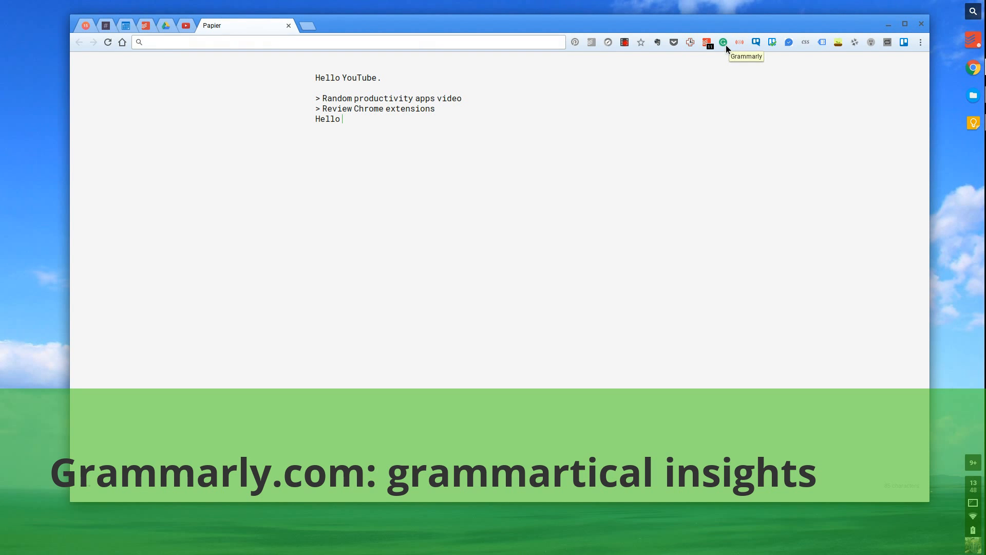
pyautogui.moveTo(725, 45)
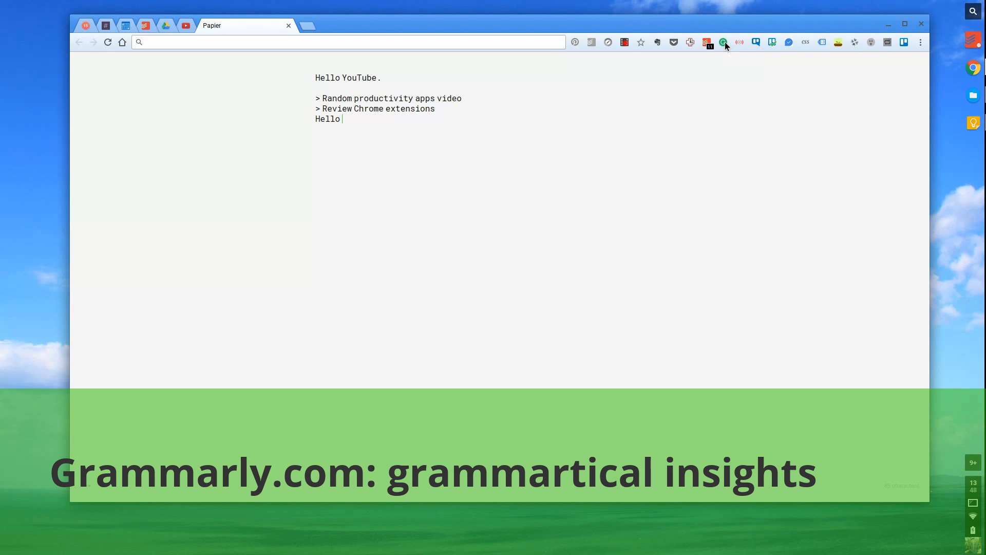
pyautogui.click(723, 42)
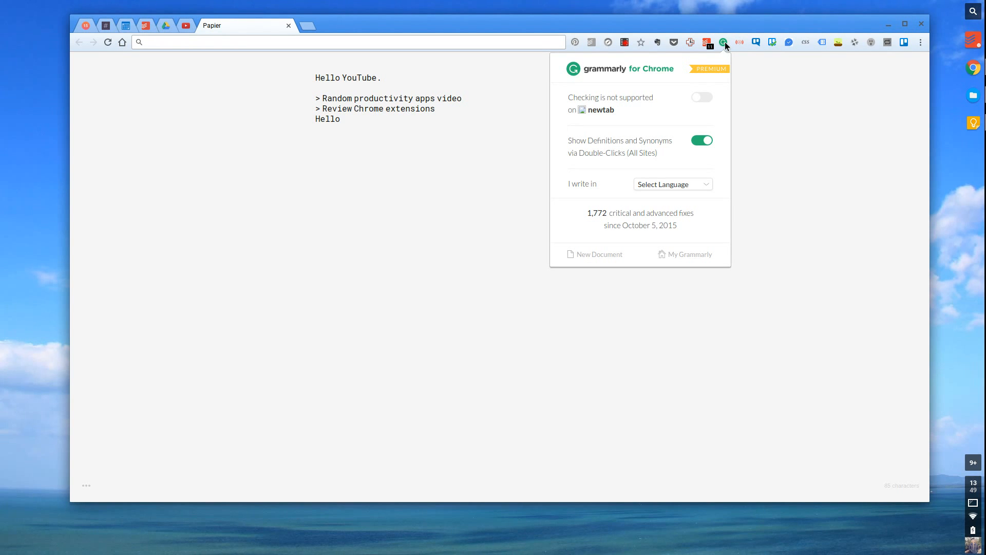
pyautogui.moveTo(695, 59)
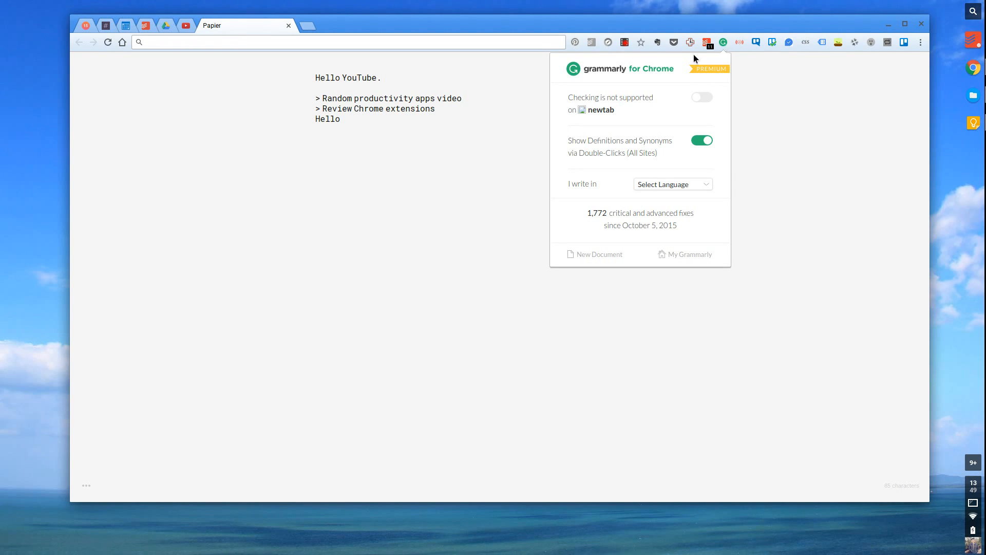
pyautogui.moveTo(534, 211)
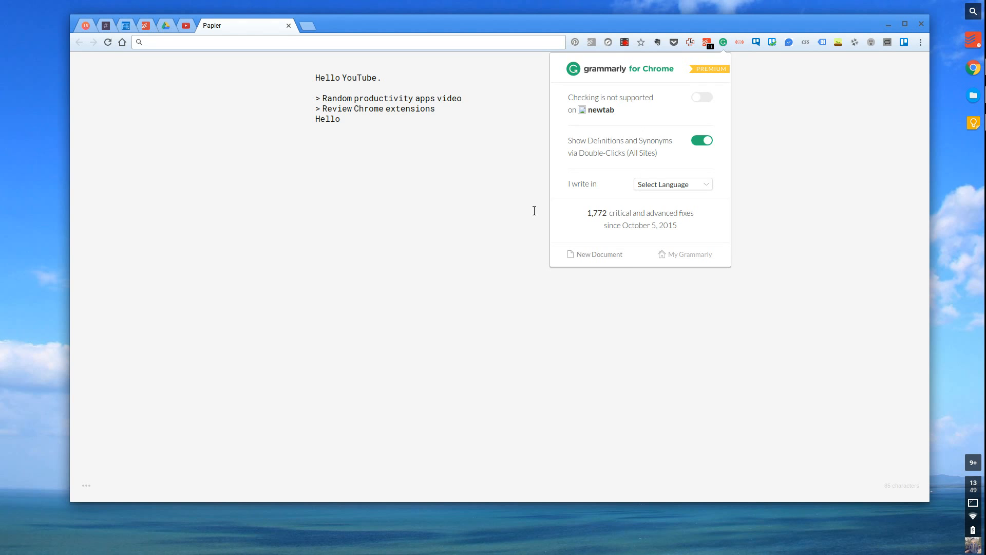
pyautogui.click(598, 254)
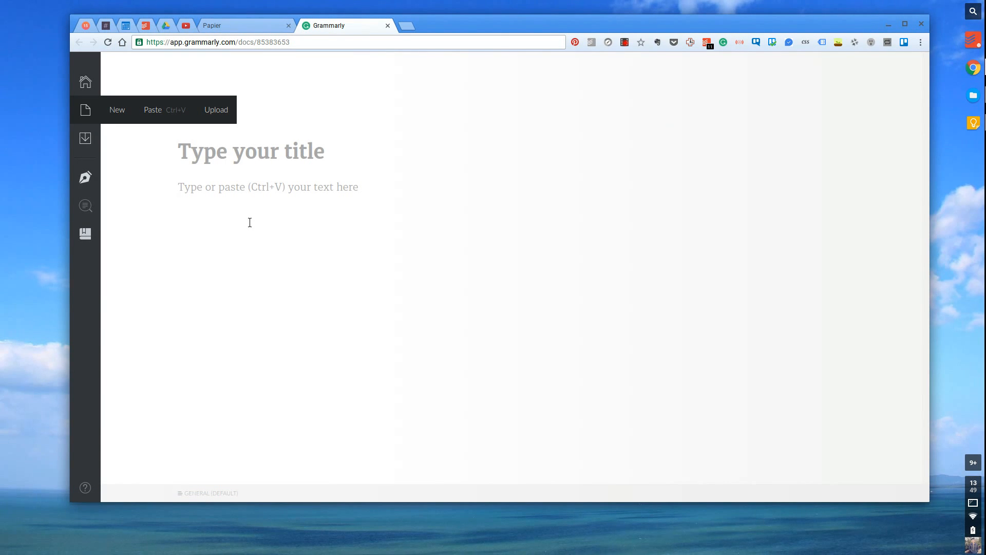
# Type the Francesco greeting sentence and accept the namee→name and 'Hey,' comma fixes.
pyautogui.write('To')
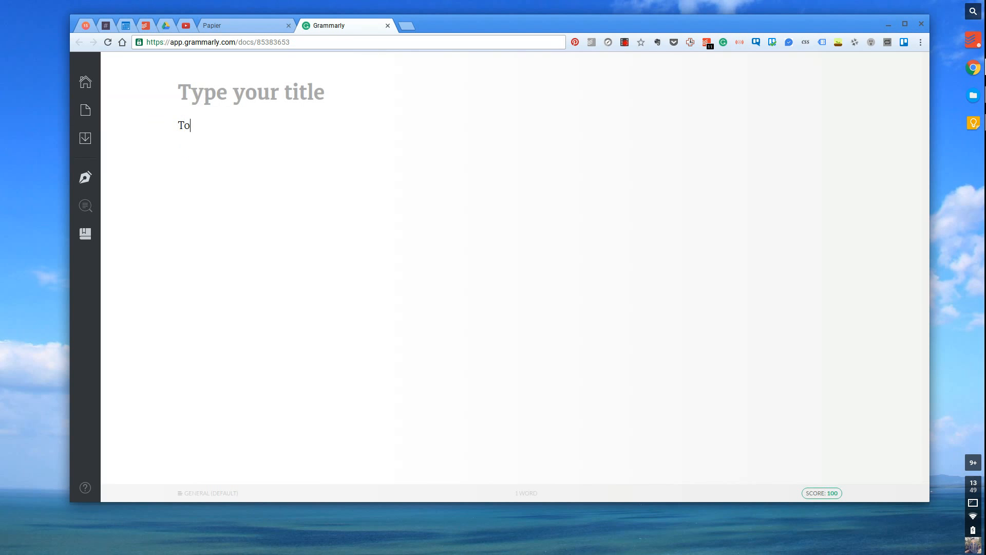
pyautogui.write('Heyy my')
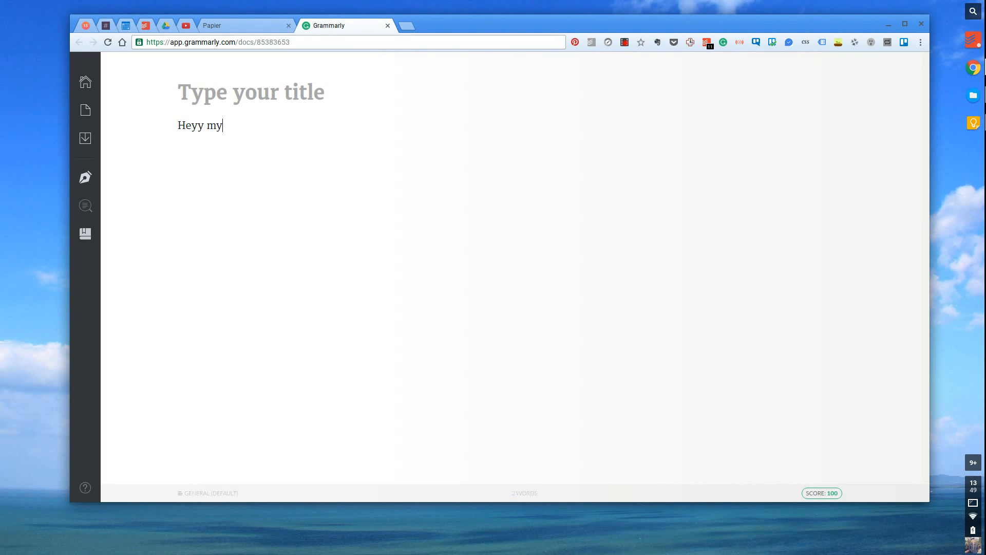
pyautogui.write('nome is')
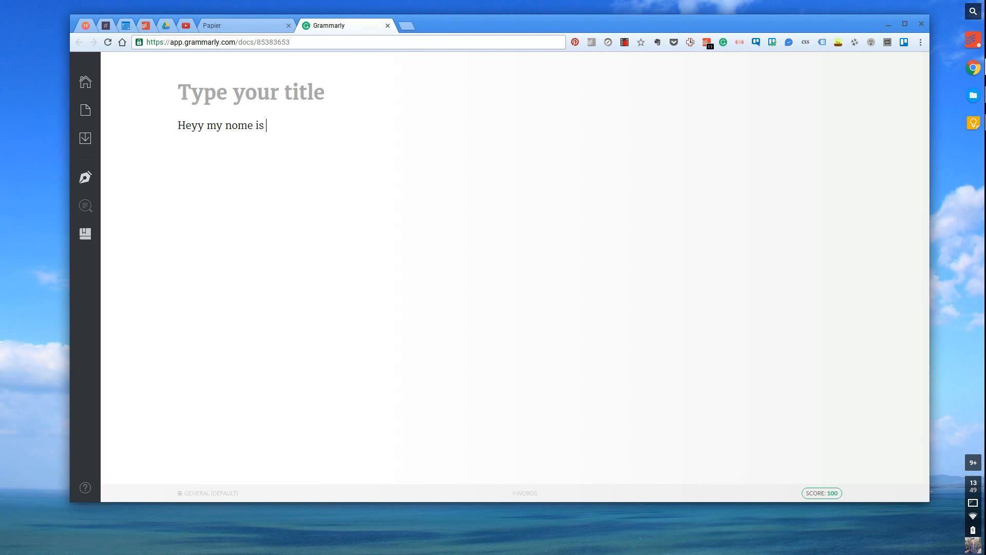
pyautogui.write('France')
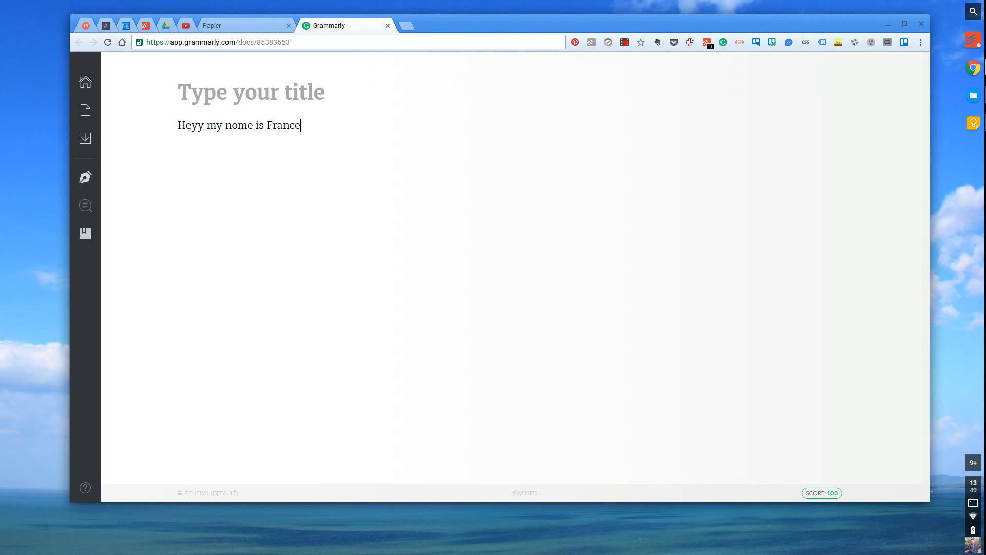
pyautogui.write('sco.')
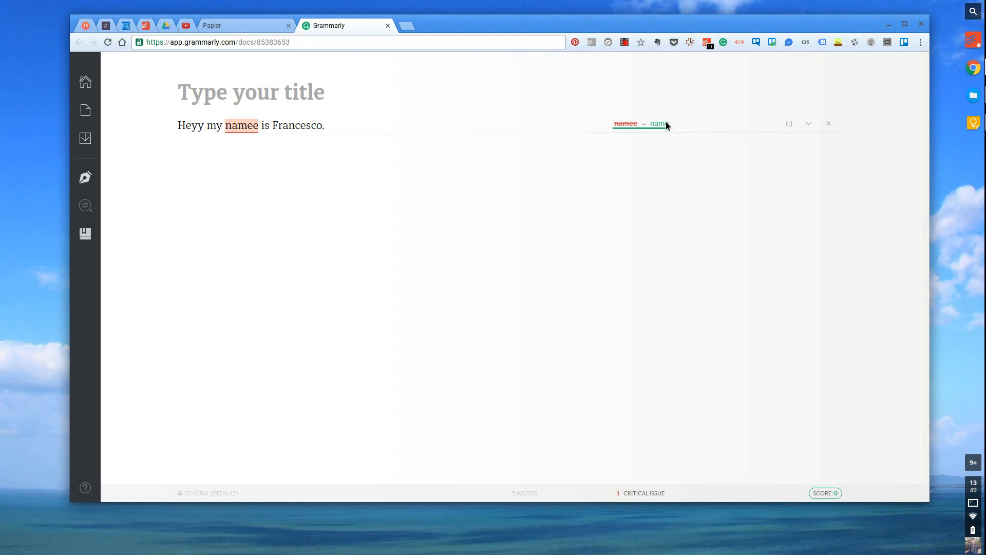
pyautogui.click(635, 123)
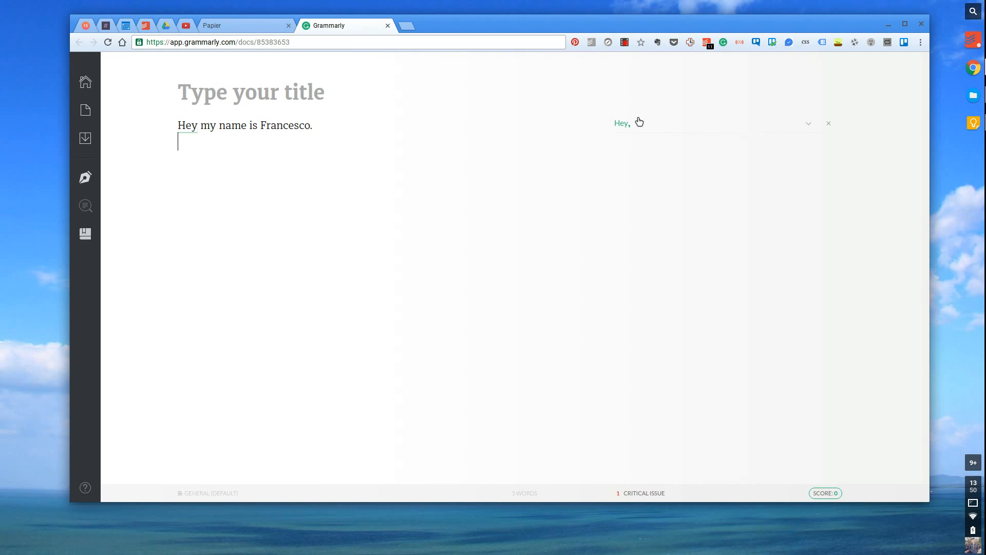
pyautogui.click(622, 122)
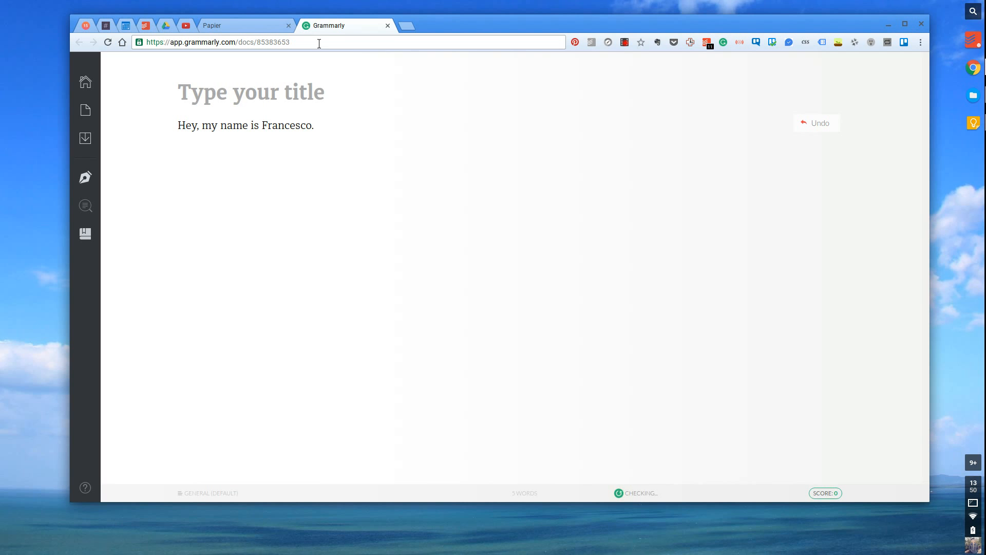
pyautogui.moveTo(236, 34)
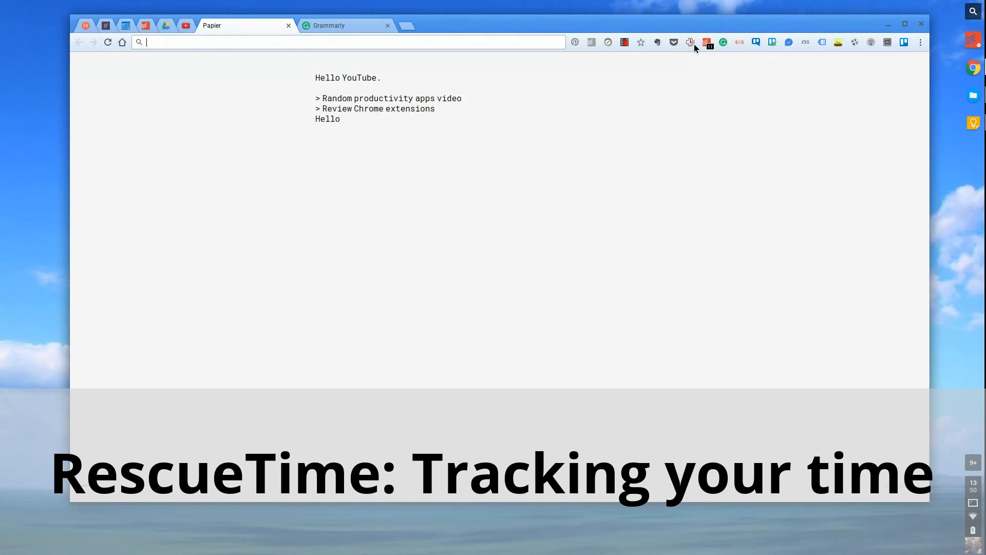
# Open the RescueTime popup showing 4h 4m tracked today, 52% productive.
pyautogui.click(708, 42)
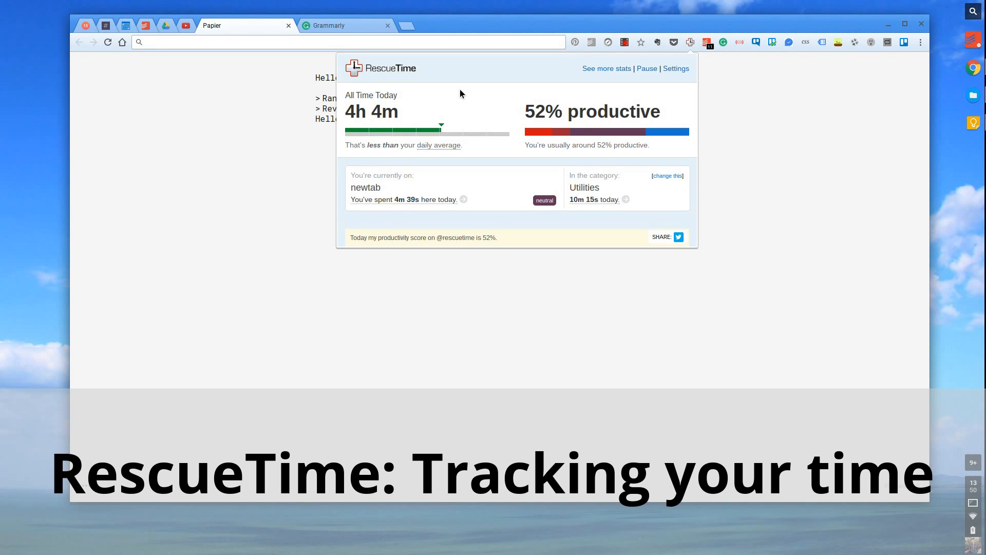
pyautogui.moveTo(461, 104)
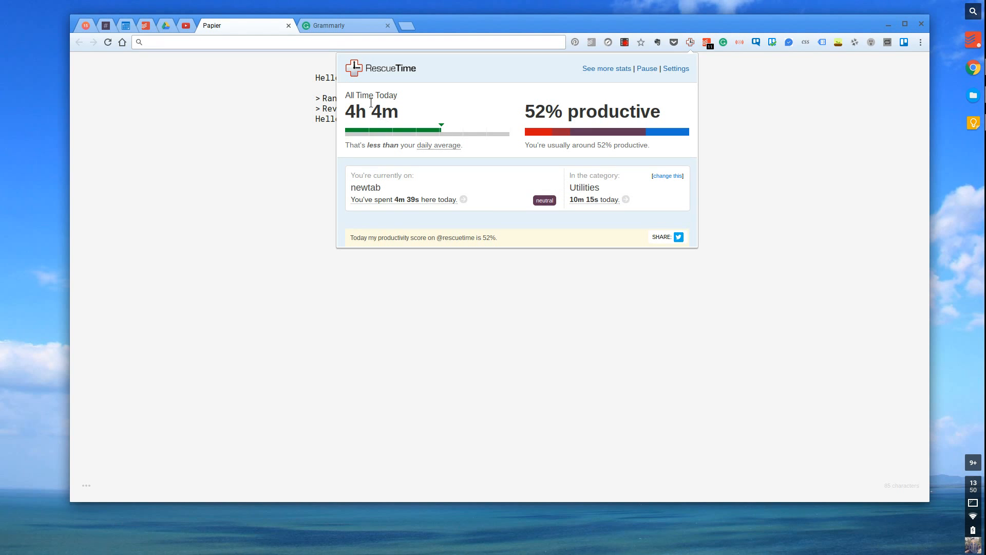
pyautogui.moveTo(448, 140)
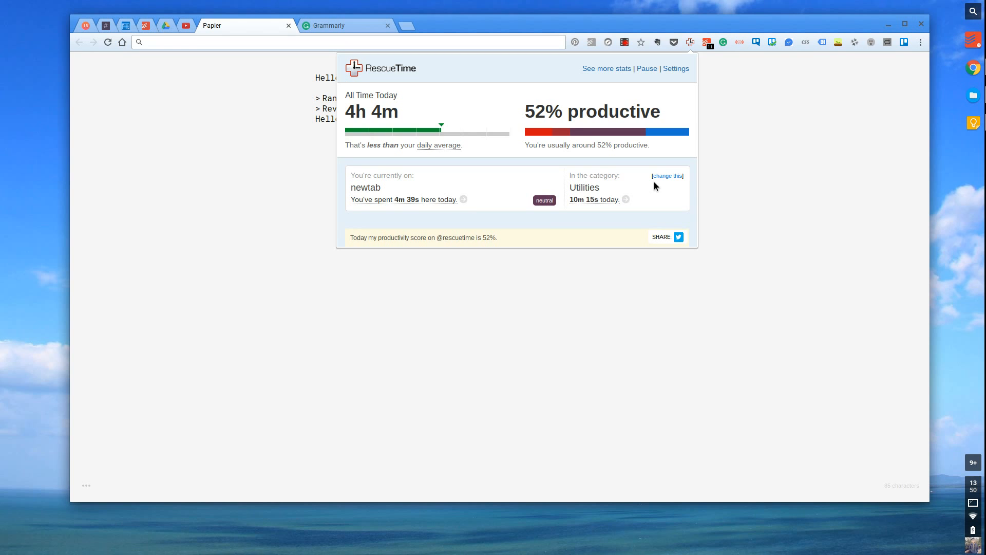
pyautogui.moveTo(577, 131)
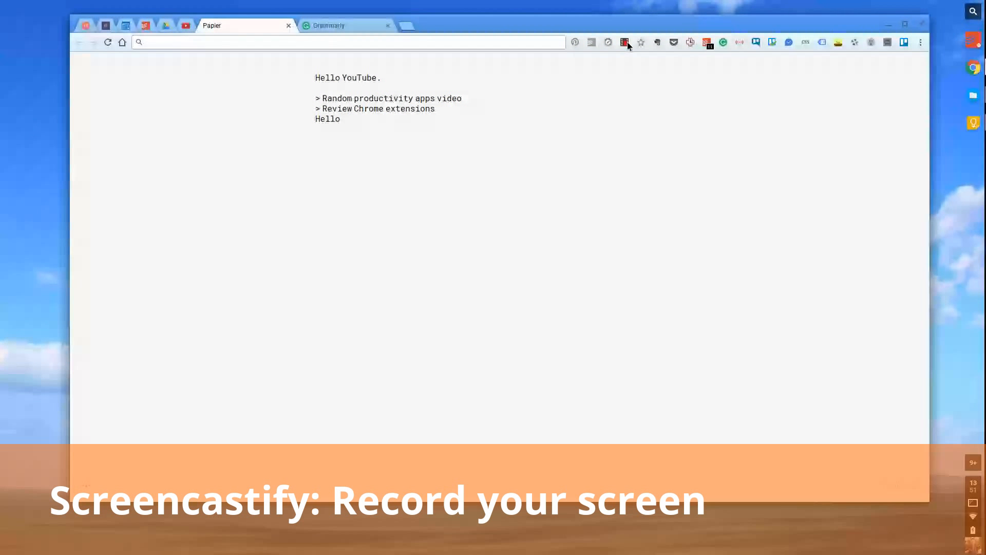
pyautogui.click(624, 42)
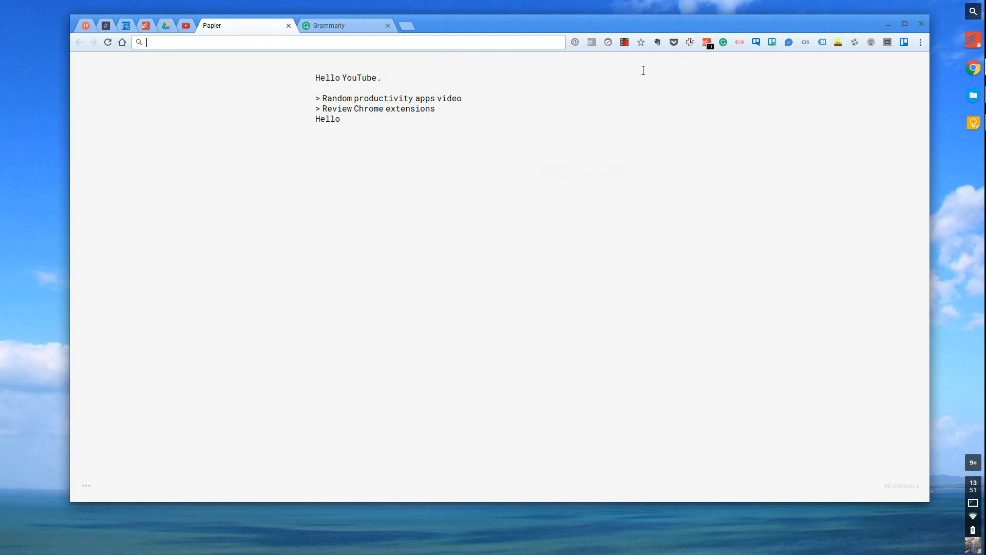
pyautogui.moveTo(624, 42)
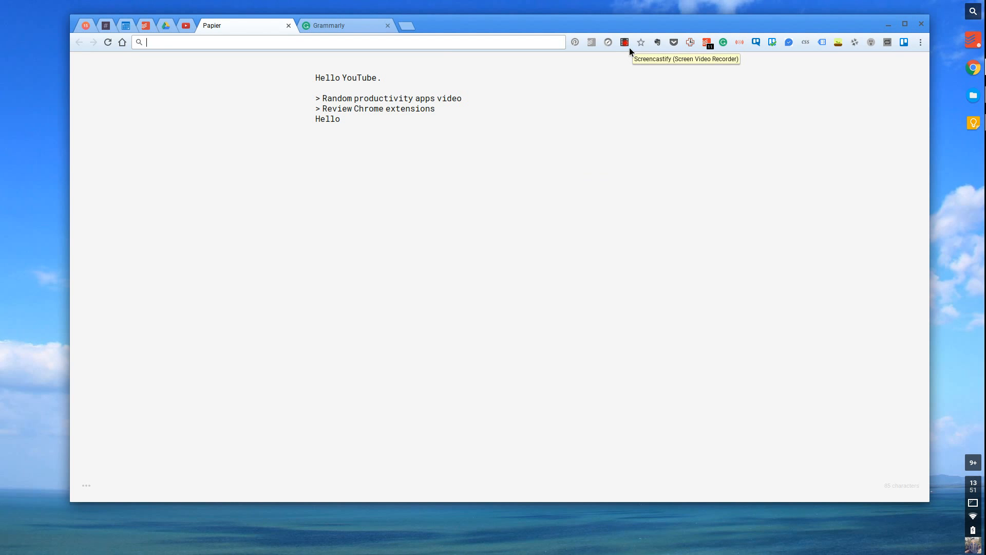
pyautogui.moveTo(625, 42)
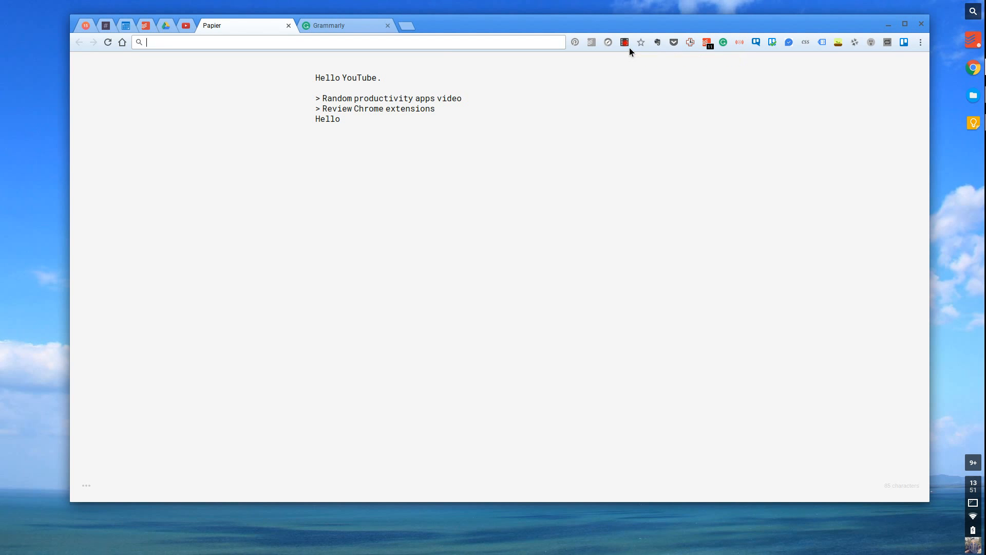
pyautogui.moveTo(625, 47)
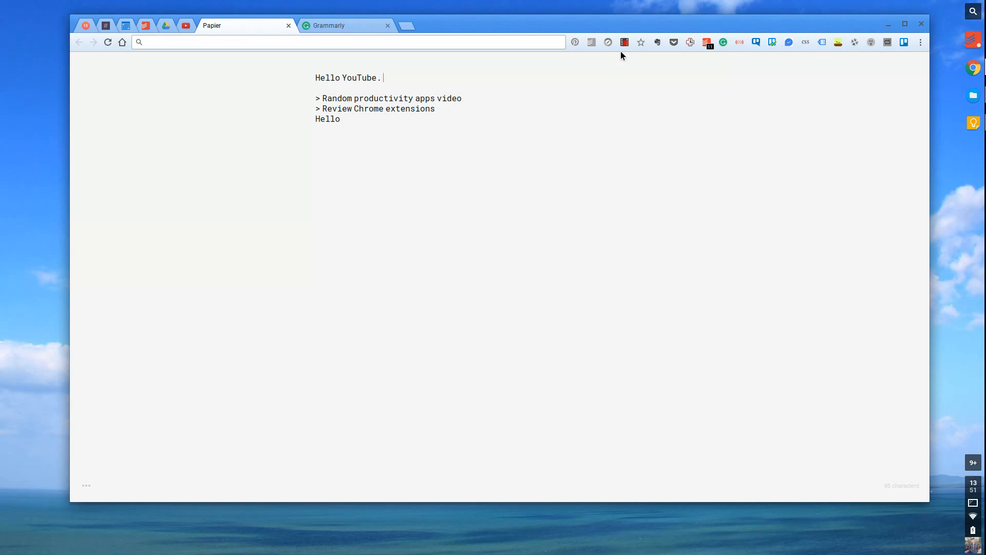
pyautogui.click(624, 42)
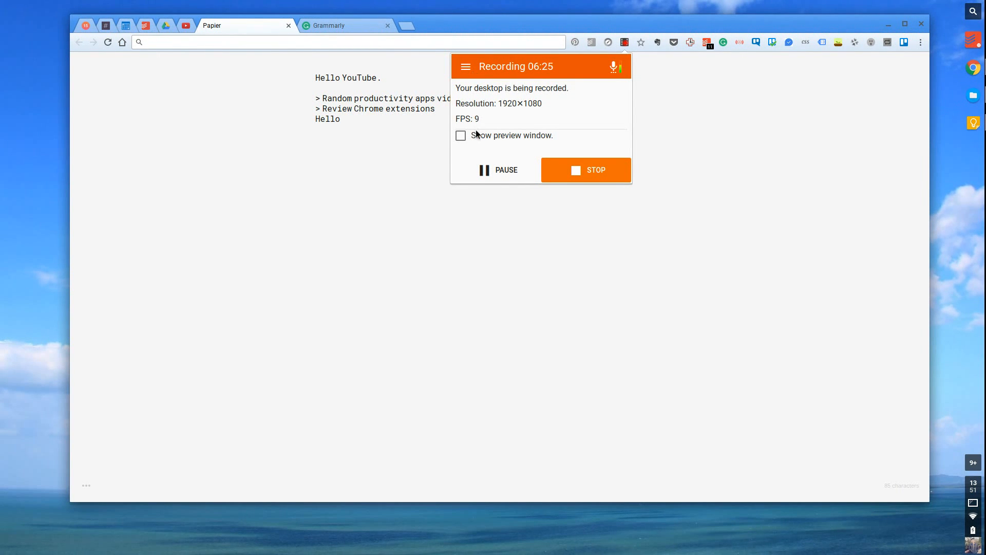
pyautogui.moveTo(510, 147)
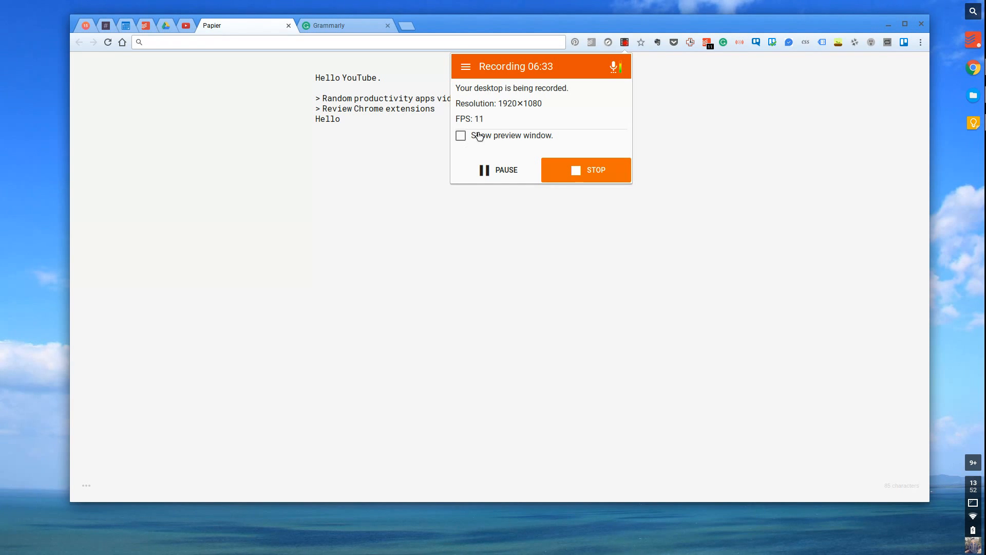
pyautogui.moveTo(480, 117)
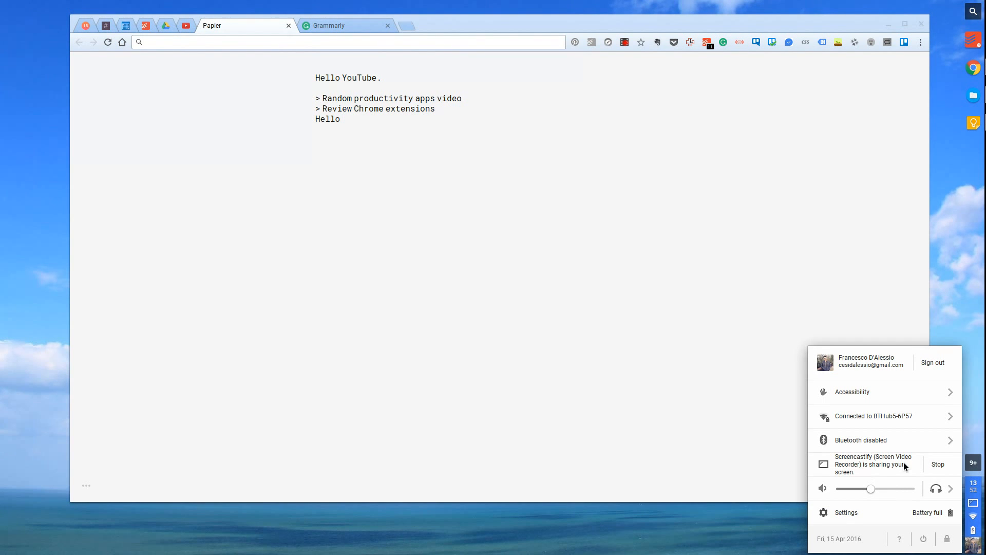
# Close the status panel, then browse and dismiss Stylebot's right-click options menu.
pyautogui.click(680, 293)
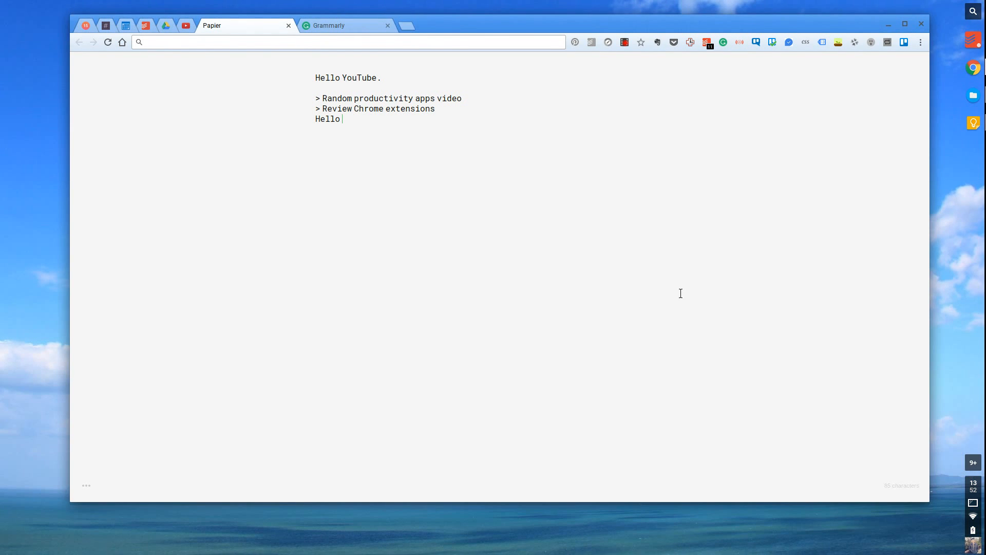
pyautogui.moveTo(695, 268)
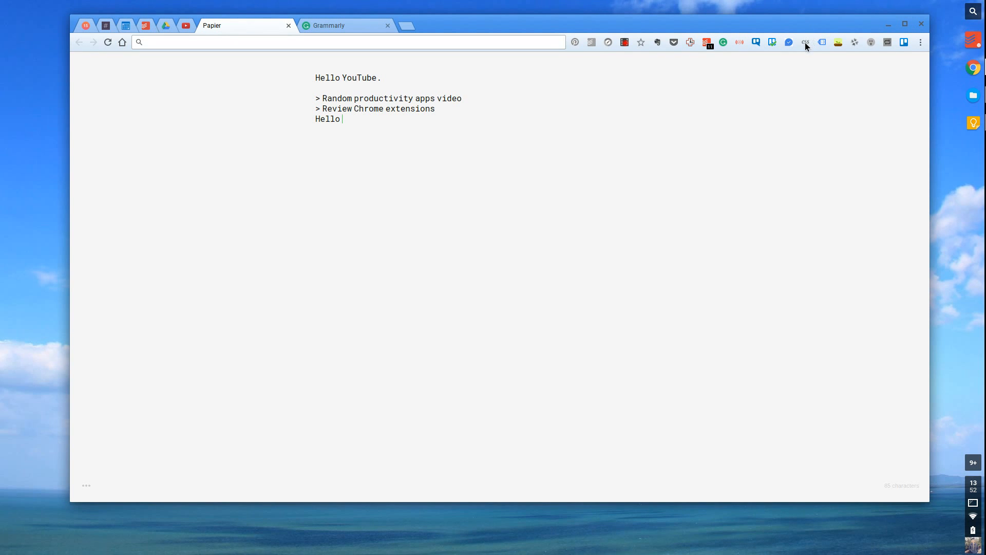
pyautogui.moveTo(805, 43)
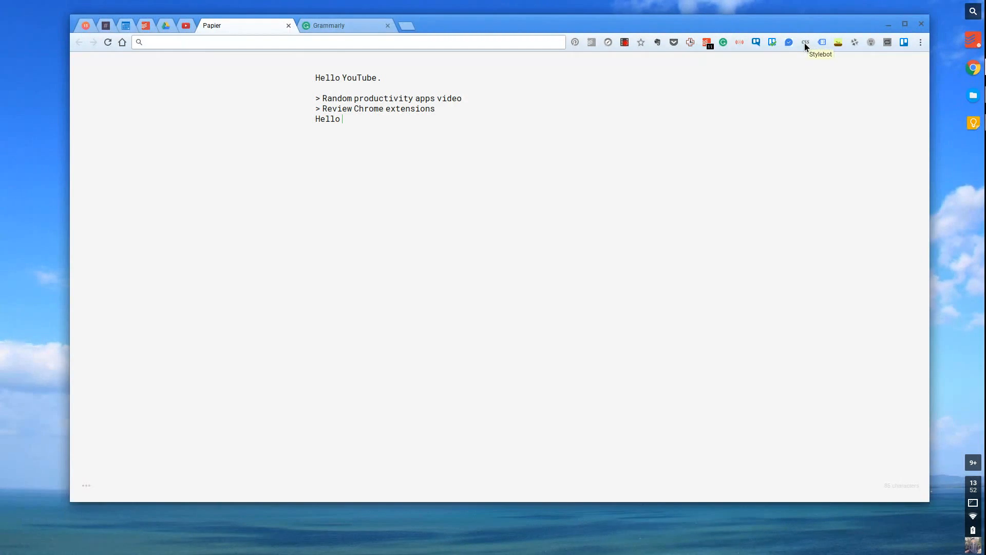
pyautogui.rightClick(805, 42)
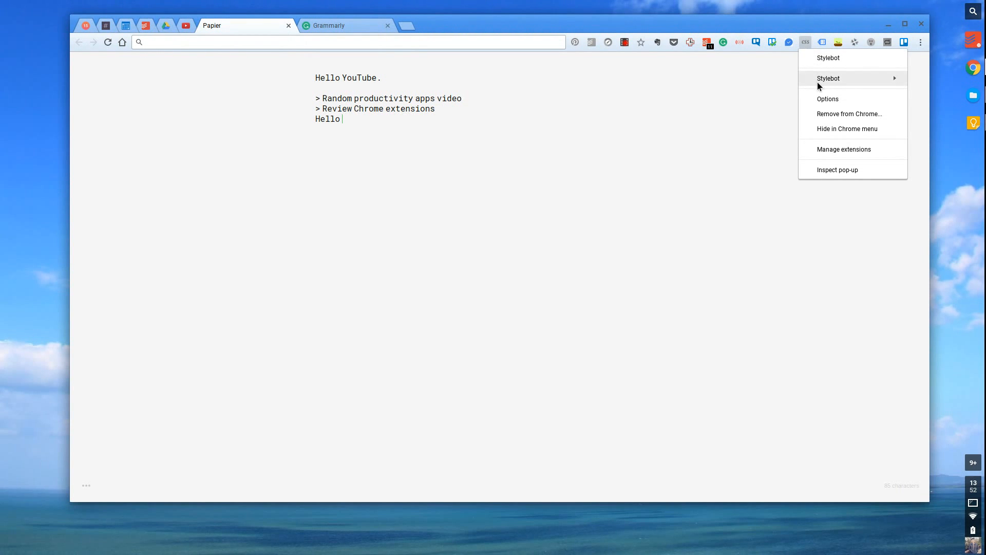
pyautogui.moveTo(828, 57)
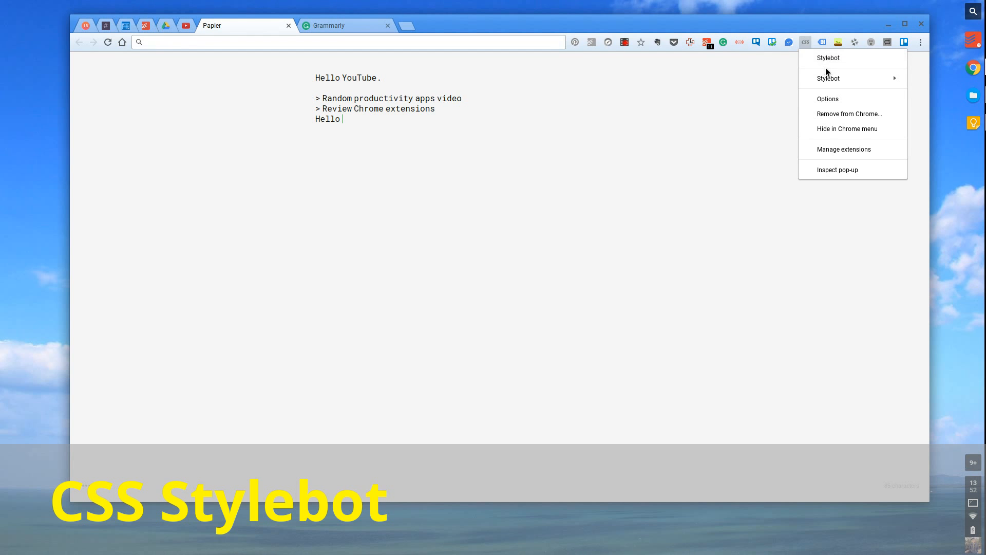
pyautogui.moveTo(829, 78)
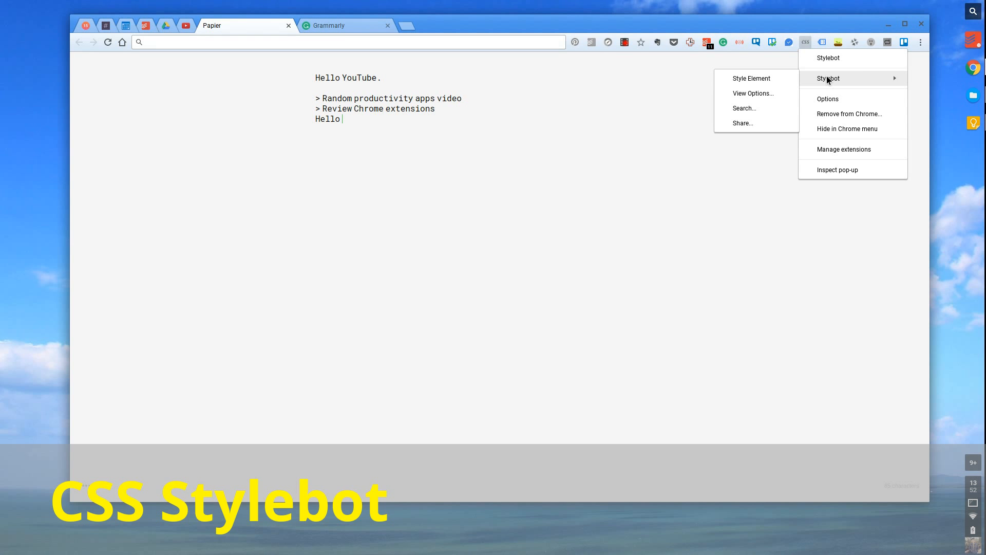
pyautogui.click(828, 58)
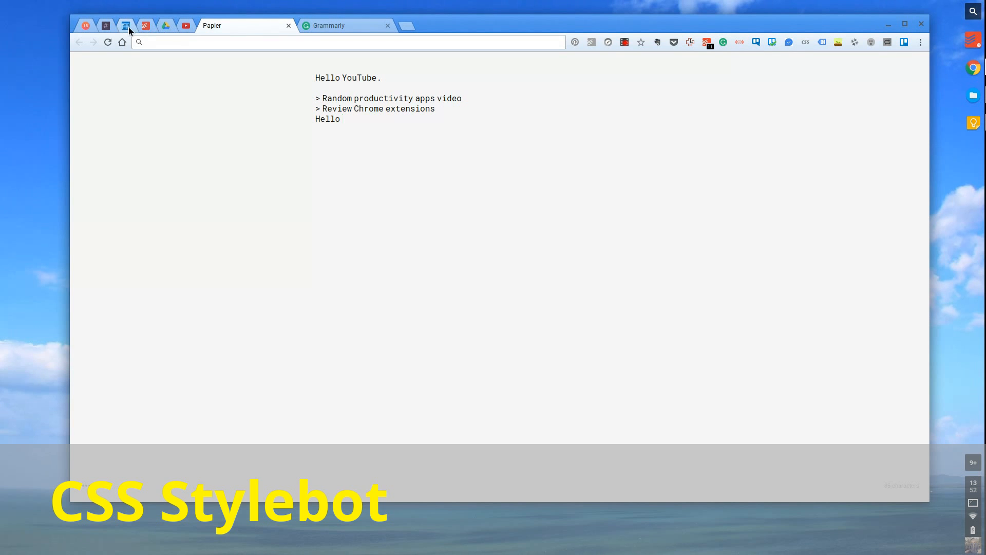
# Switch to the Todoist QUICK filter tab and launch the Stylebot editor on it.
pyautogui.click(144, 25)
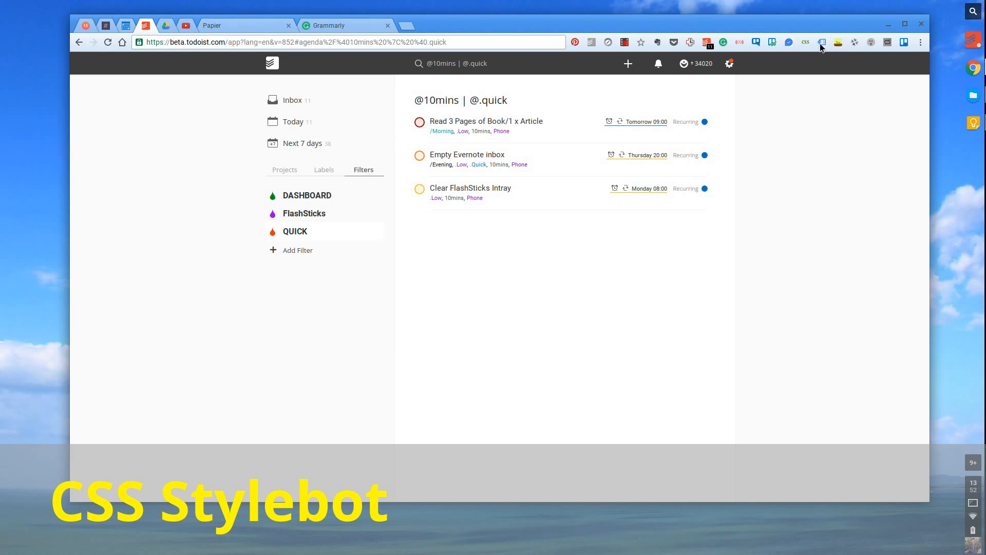
pyautogui.moveTo(808, 48)
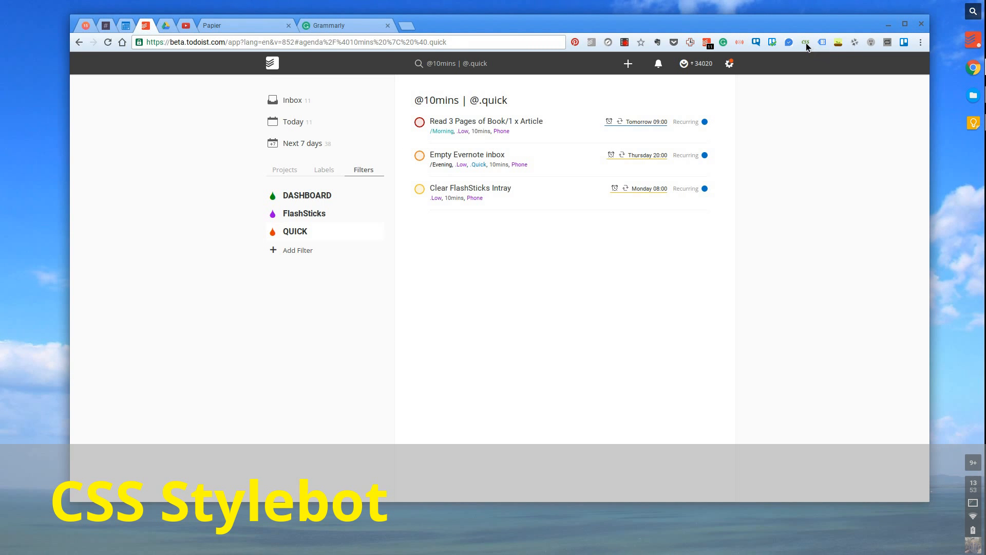
pyautogui.click(805, 42)
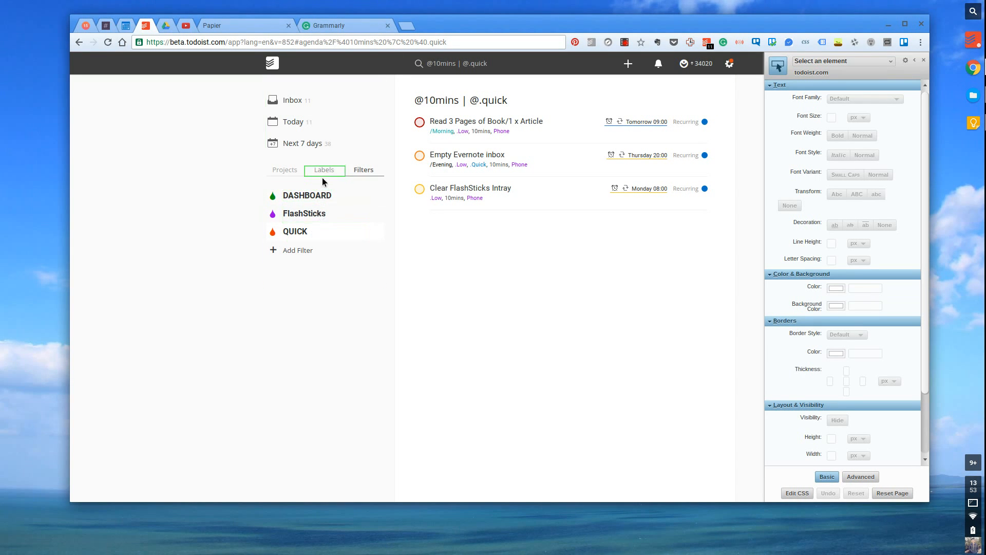
# Set the Projects heading's font family to Roboto in Stylebot, then close the editor.
pyautogui.click(284, 170)
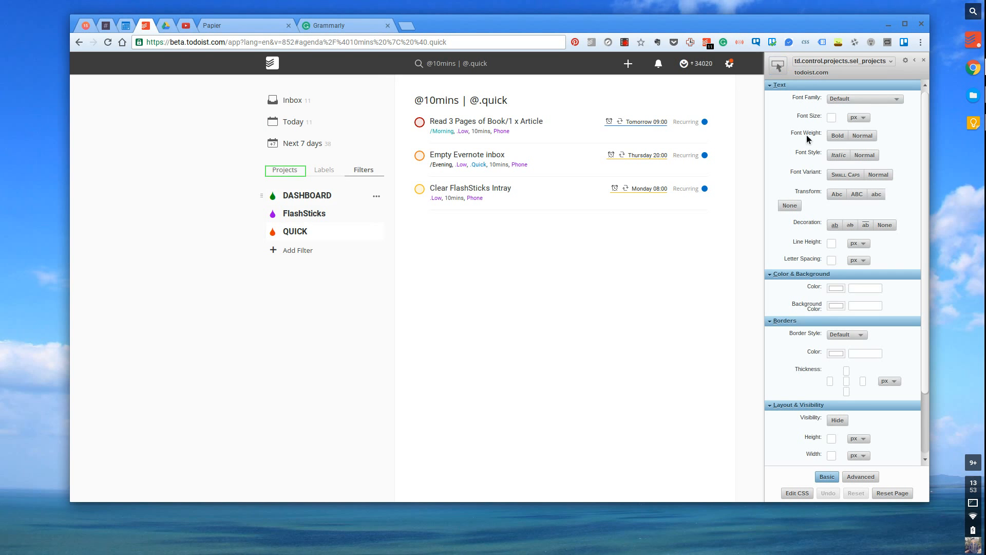
pyautogui.click(864, 98)
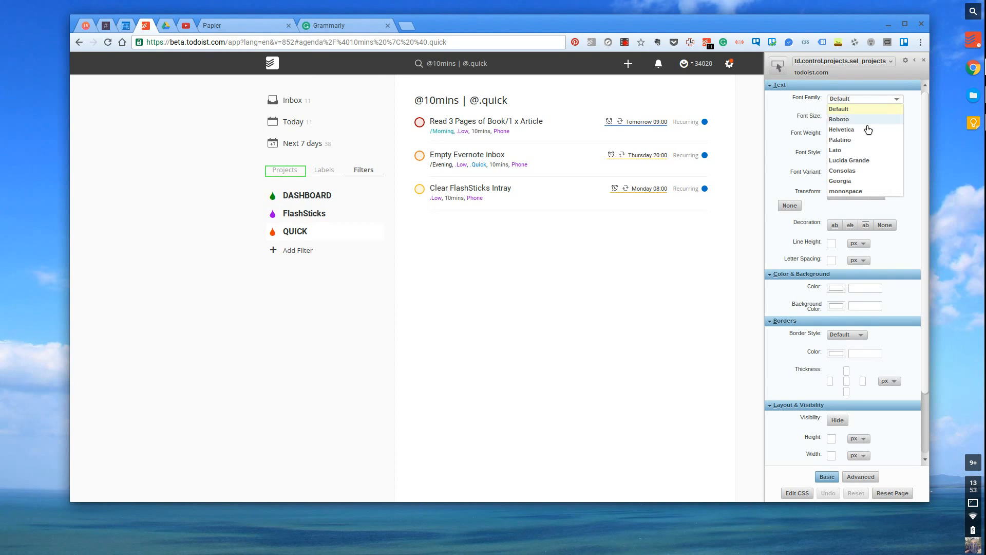
pyautogui.click(841, 118)
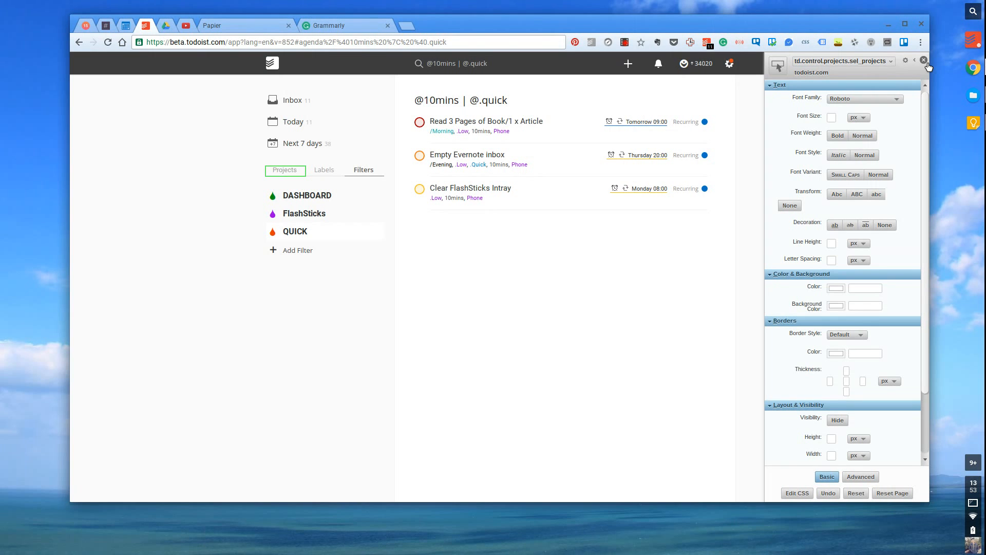
pyautogui.click(924, 59)
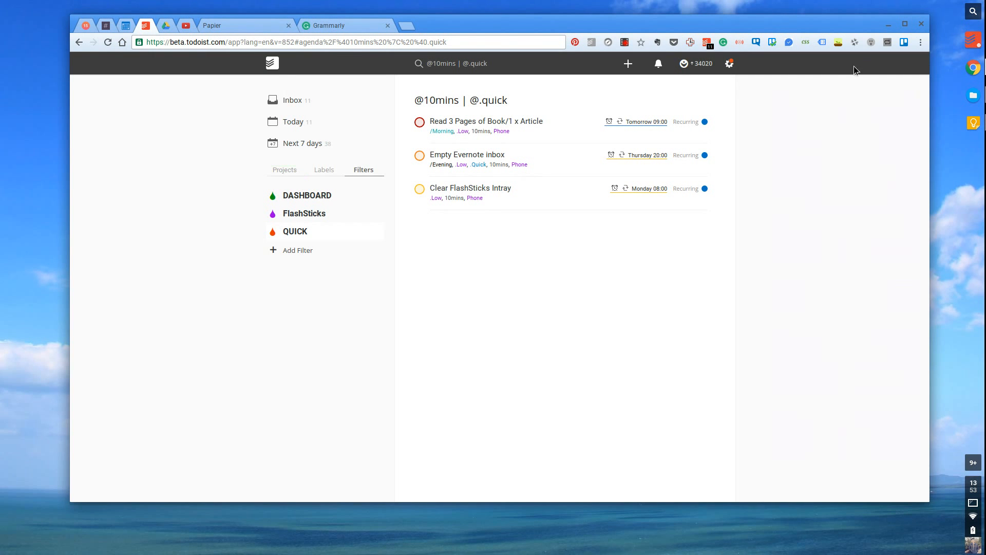
pyautogui.moveTo(776, 105)
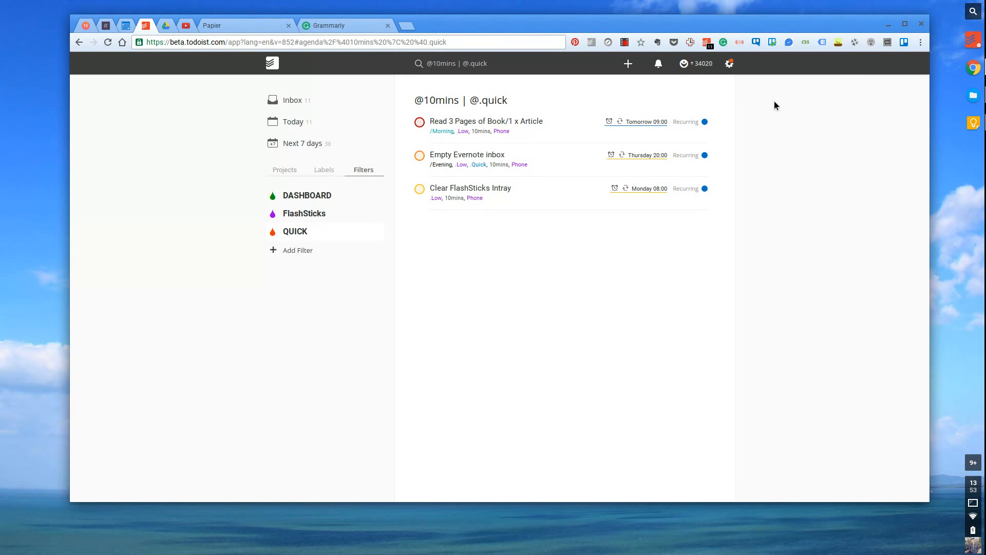